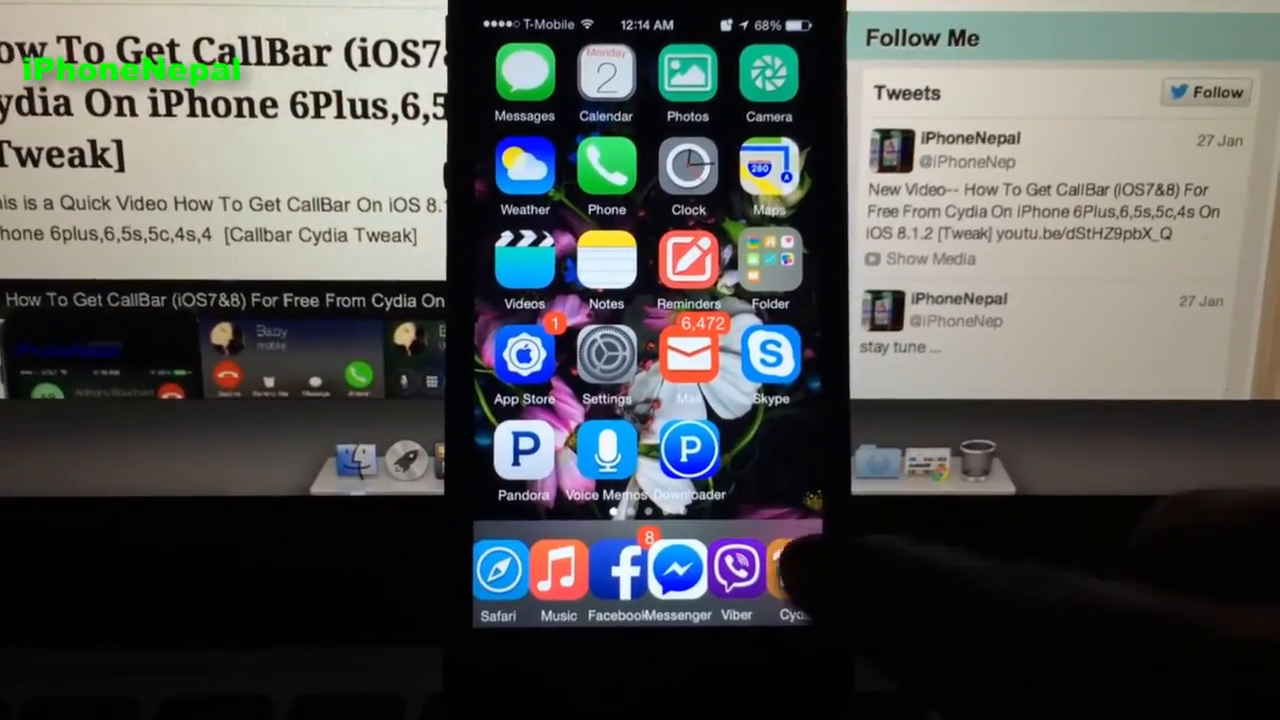
- Launch Cydia from the dock and show its Sources list of repositories
{"action": "left_click", "coordinate": [792, 576]}
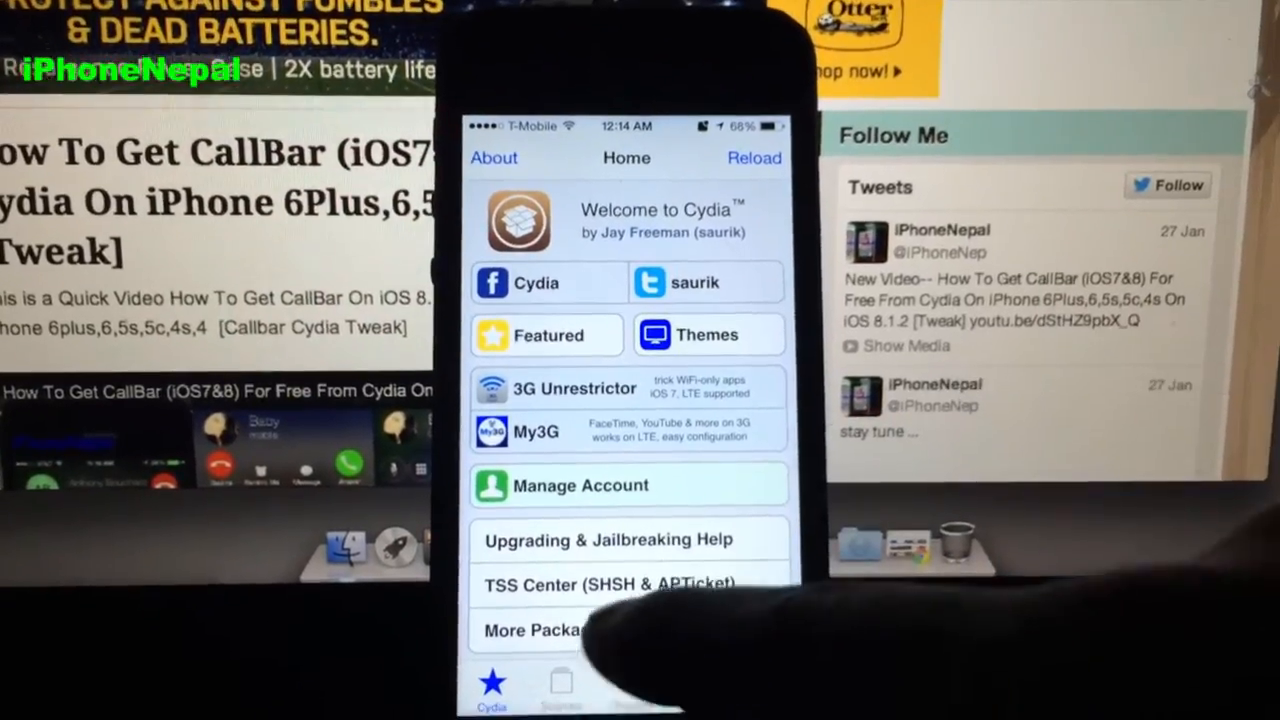
{"action": "left_click", "coordinate": [560, 680]}
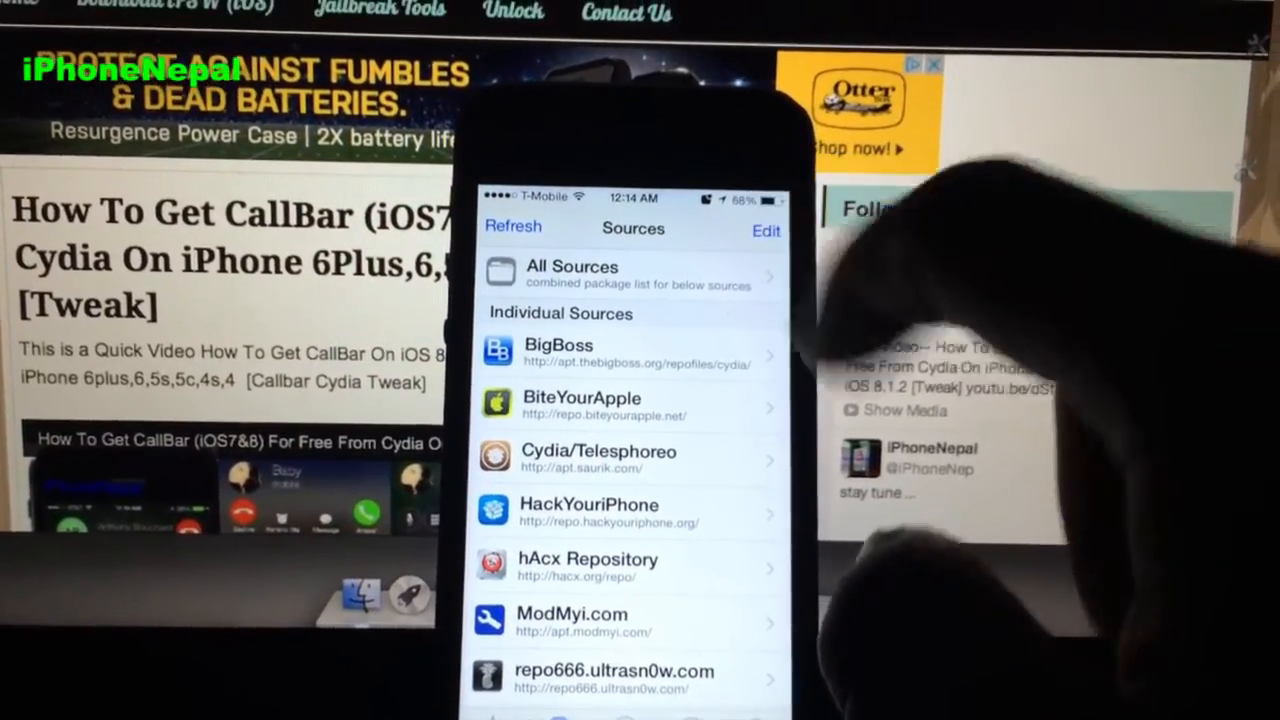
{"action": "left_click", "coordinate": [764, 230]}
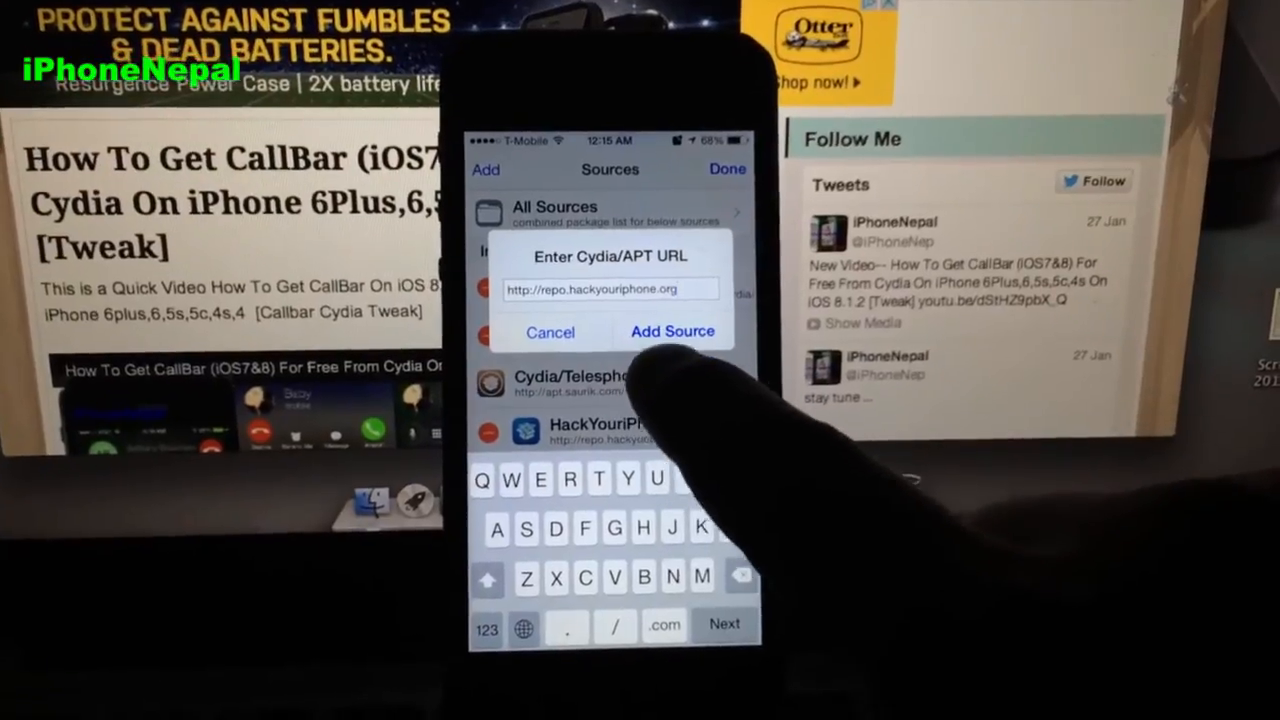
{"action": "left_click", "coordinate": [672, 332]}
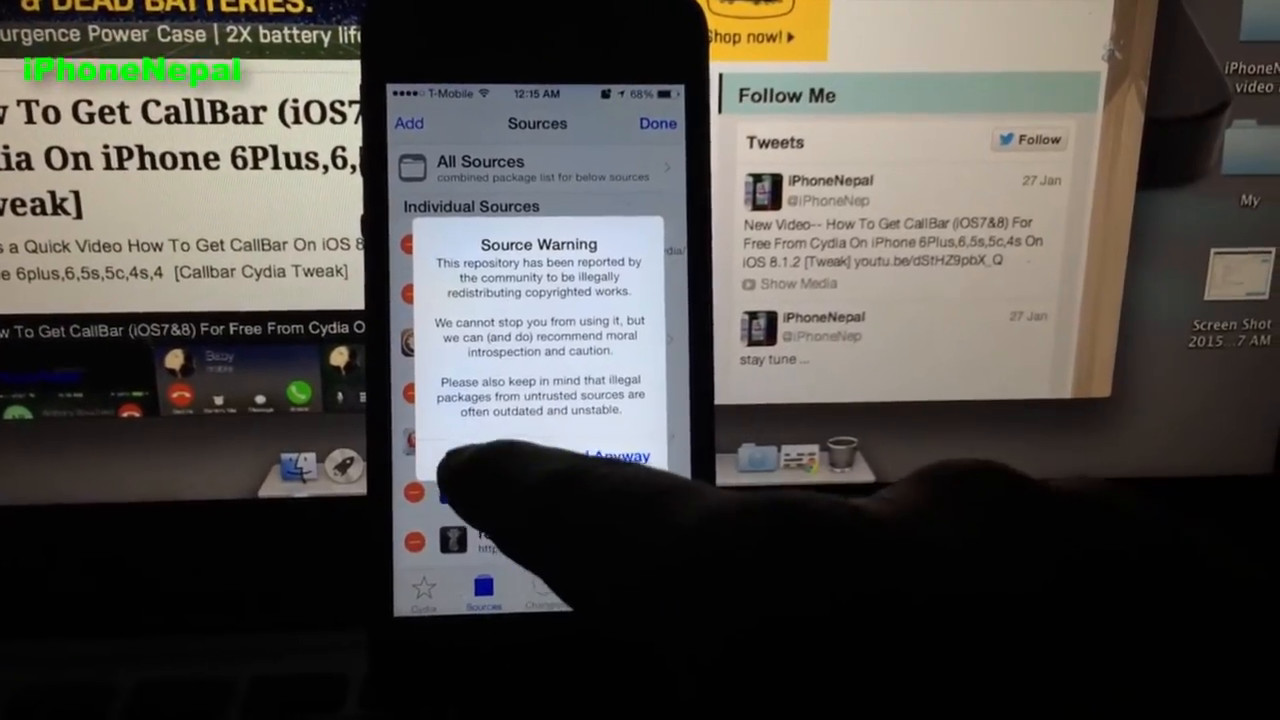
- Choose Add Anyway on the Source Warning so HackYouriPhone stays in the sources
{"action": "left_click", "coordinate": [616, 456]}
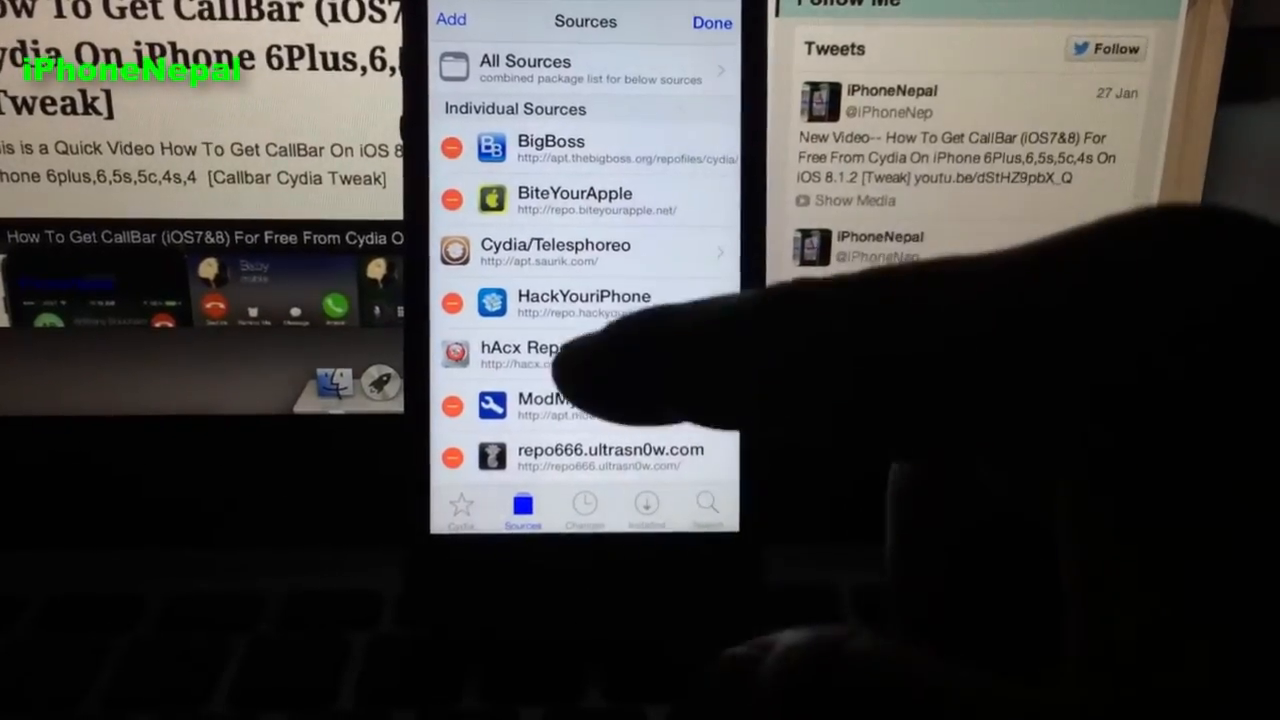
- Search Cydia packages for 'Mini', listing matches like Mini Cooper Battery
{"action": "scroll", "scroll_direction": "up", "scroll_amount": 3}
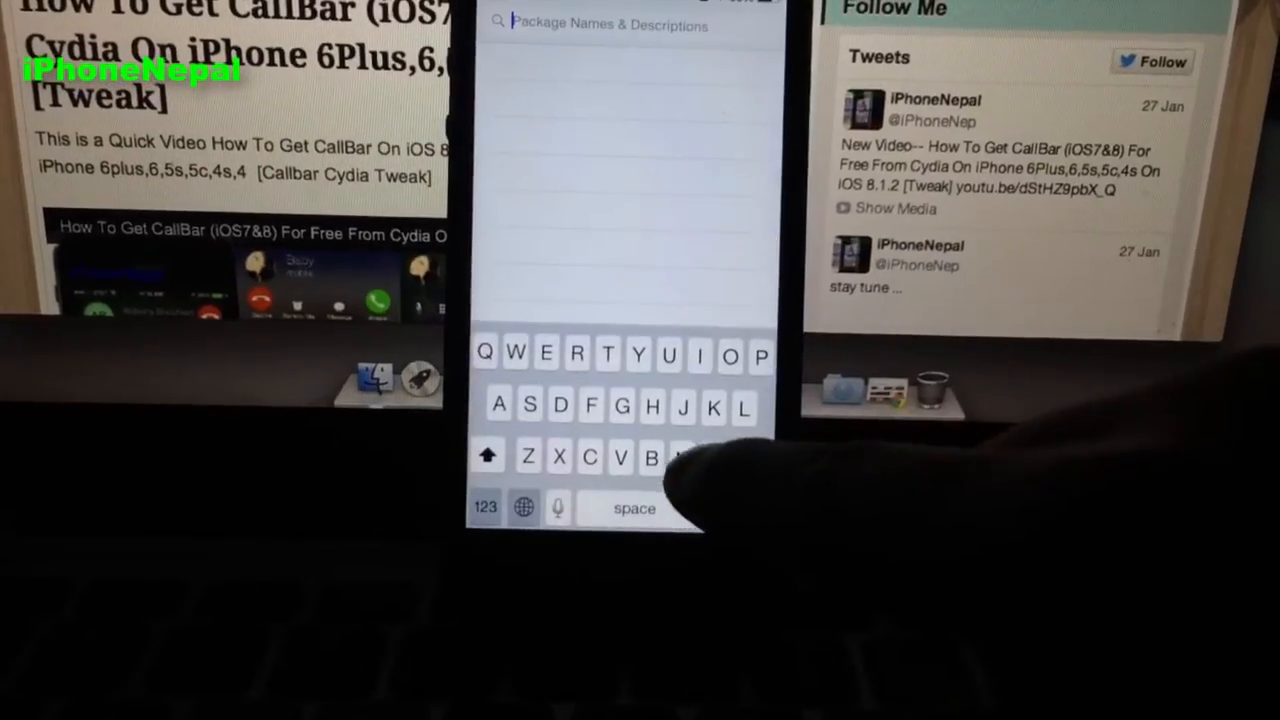
{"action": "type", "text": "Mini"}
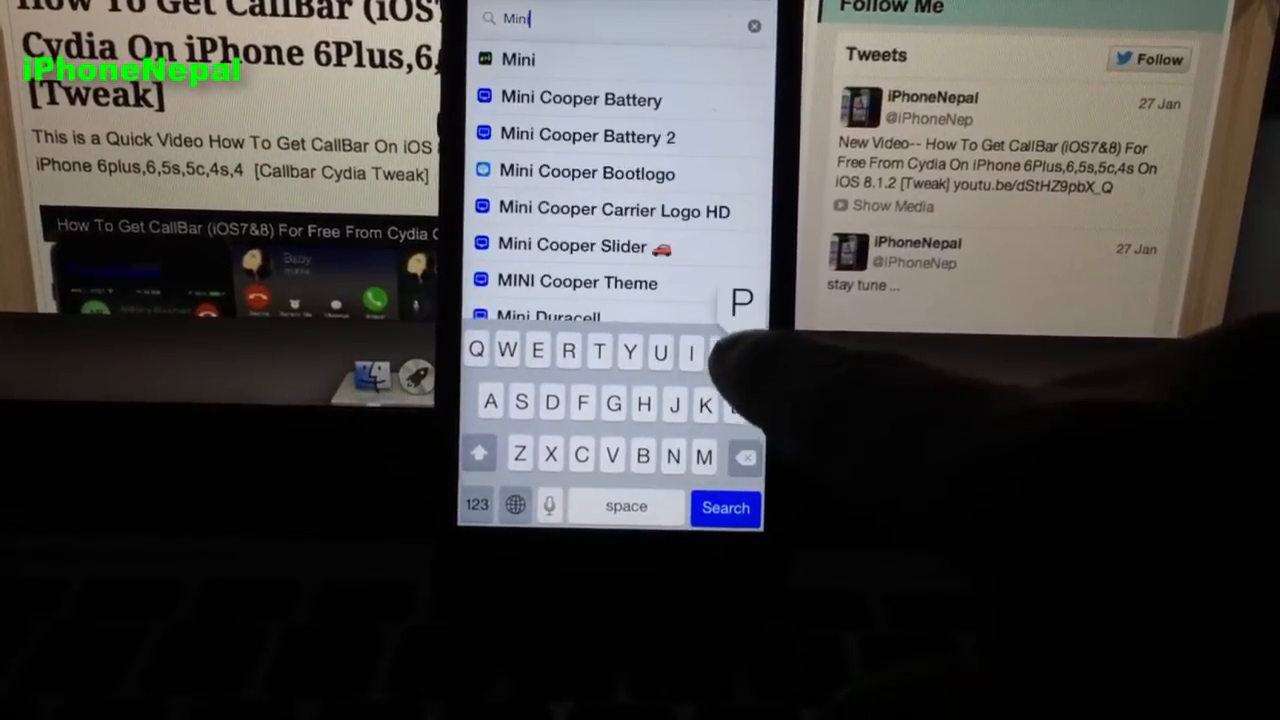